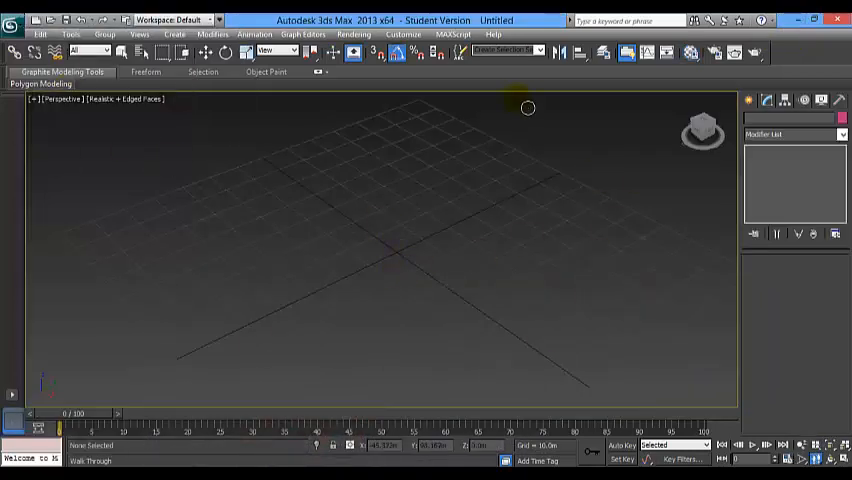
Step: Create a Plane primitive dragged out across the perspective viewport grid
click(748, 100)
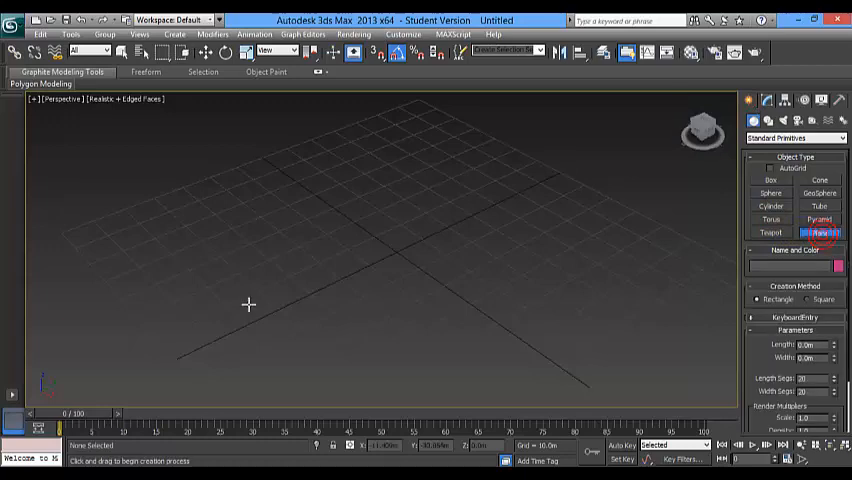
drag(248, 304, 664, 256)
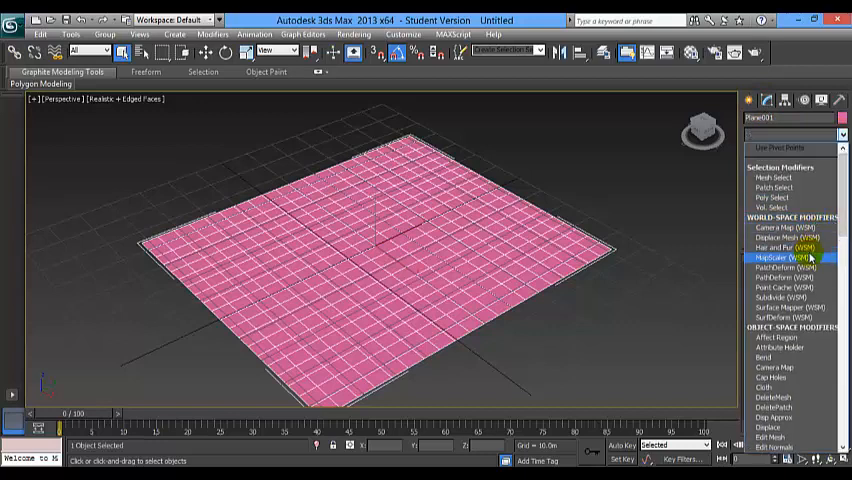
Step: Apply the Greeble modifier to turn the plane into a field of box towers
click(784, 256)
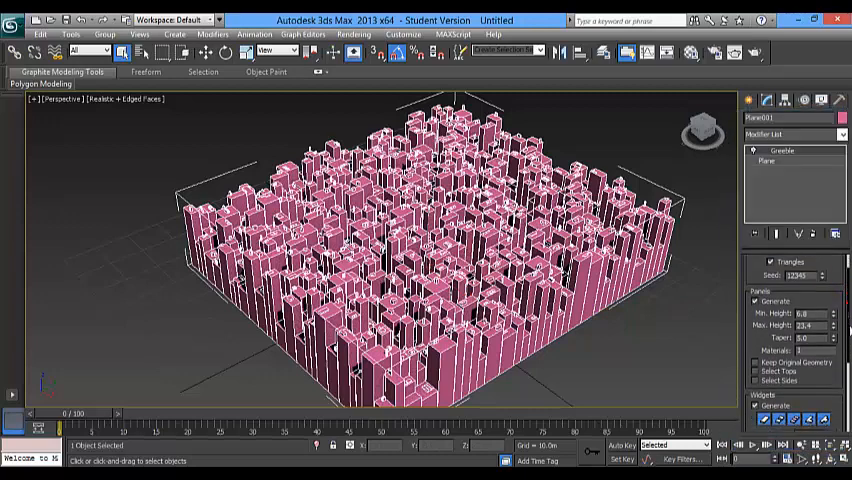
scroll(down, 3)
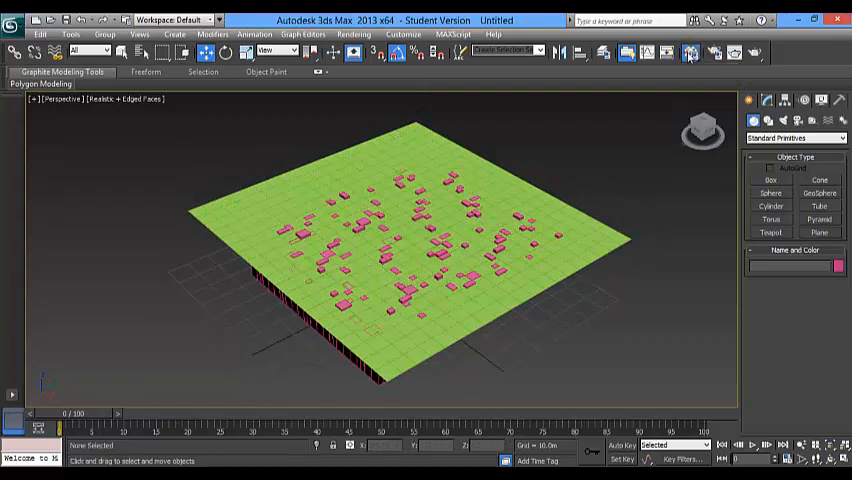
Step: In the Material Editor, assign a Bitmap map to the material's Diffuse Color slot
click(688, 54)
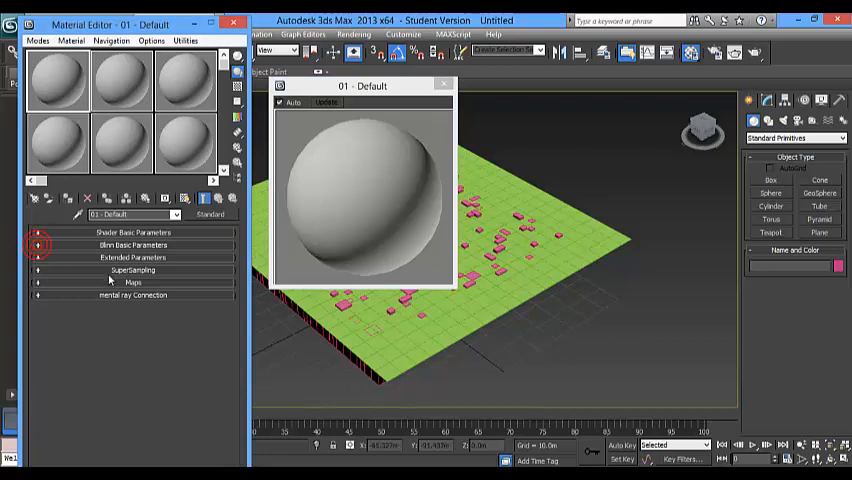
click(132, 282)
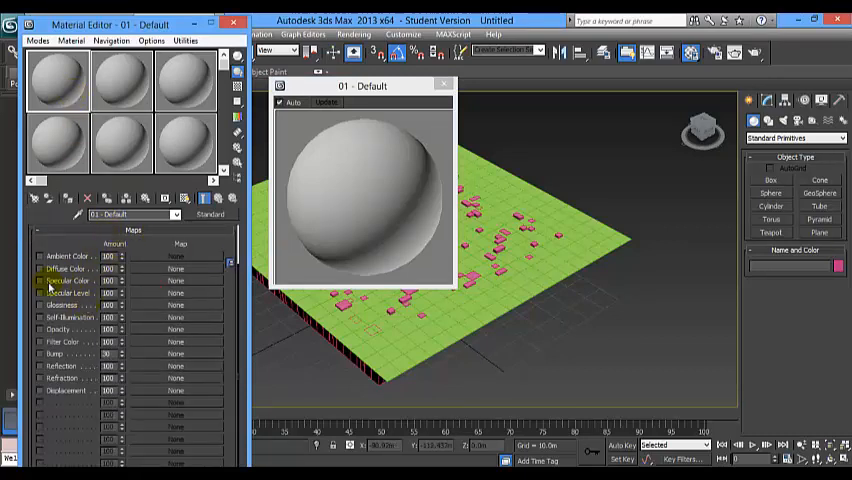
click(178, 268)
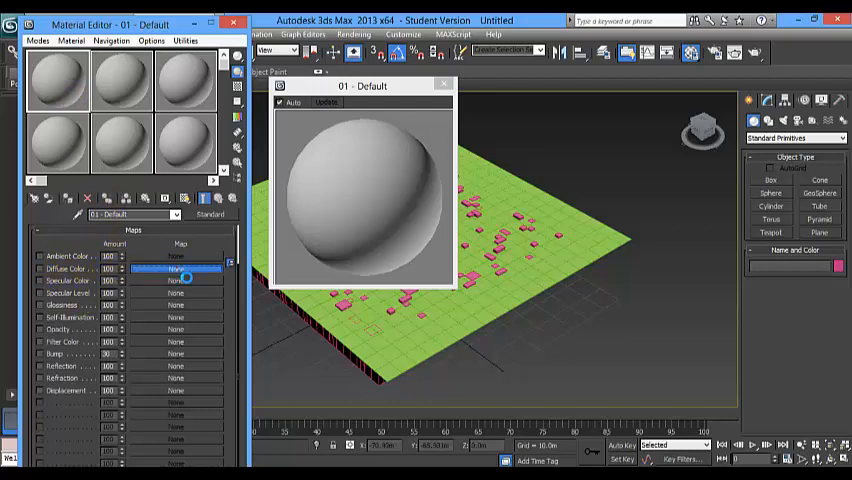
click(176, 270)
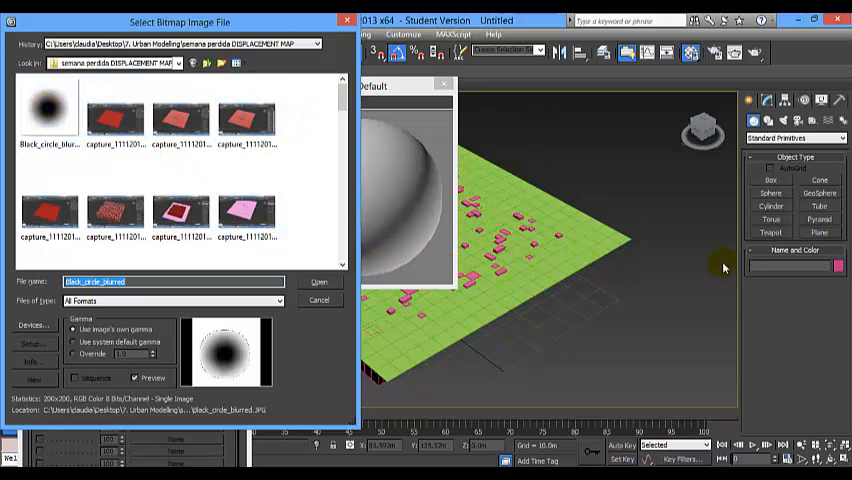
Step: Load the blurred black circle image as the diffuse bitmap
click(48, 112)
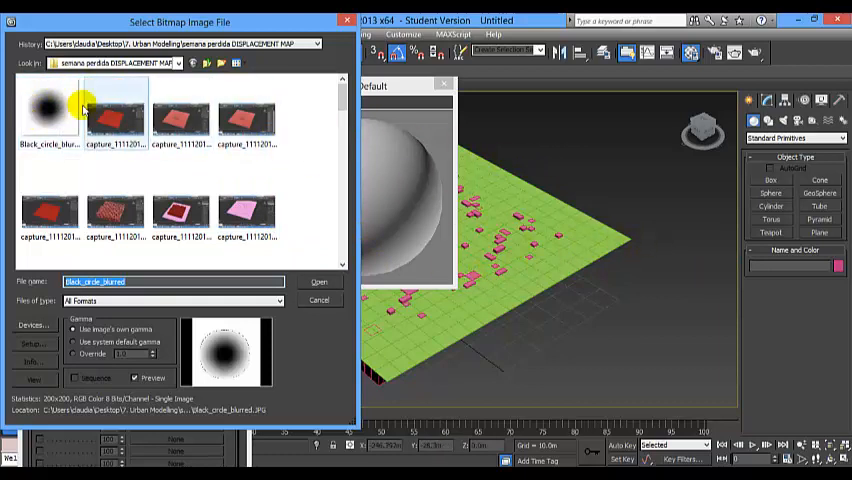
click(48, 110)
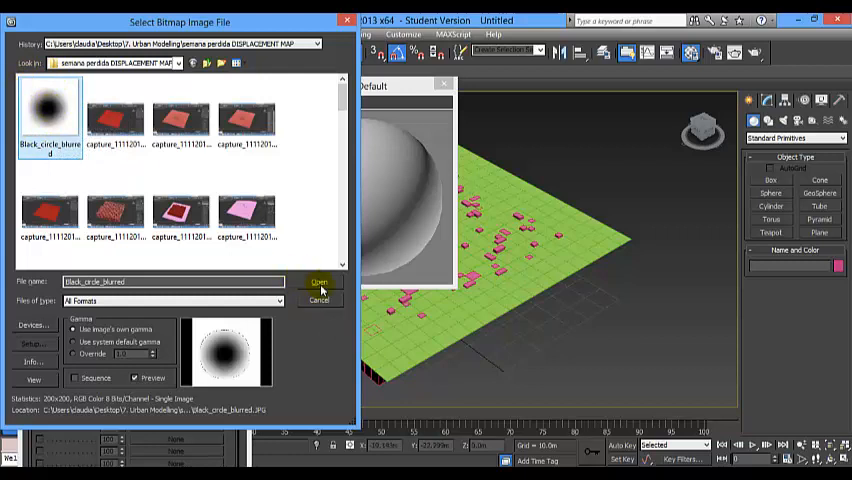
click(318, 280)
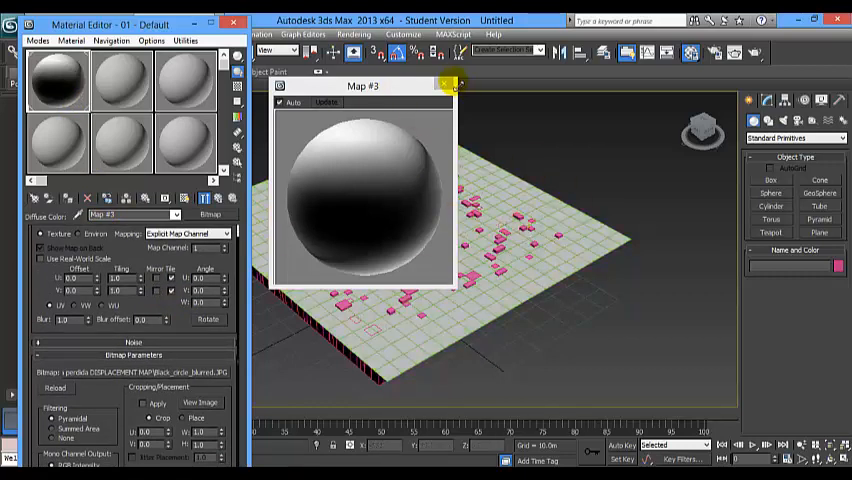
Step: Show the blurred-circle material shaded on the top plane in the viewport
click(456, 84)
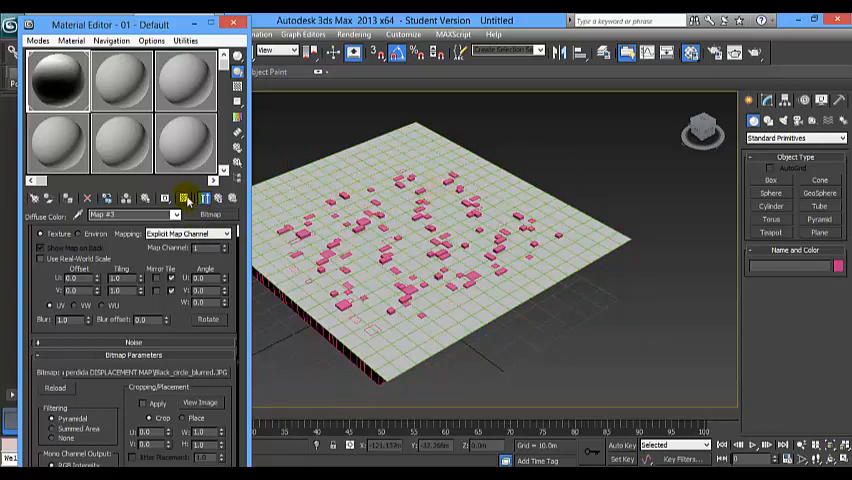
mouse_move(186, 198)
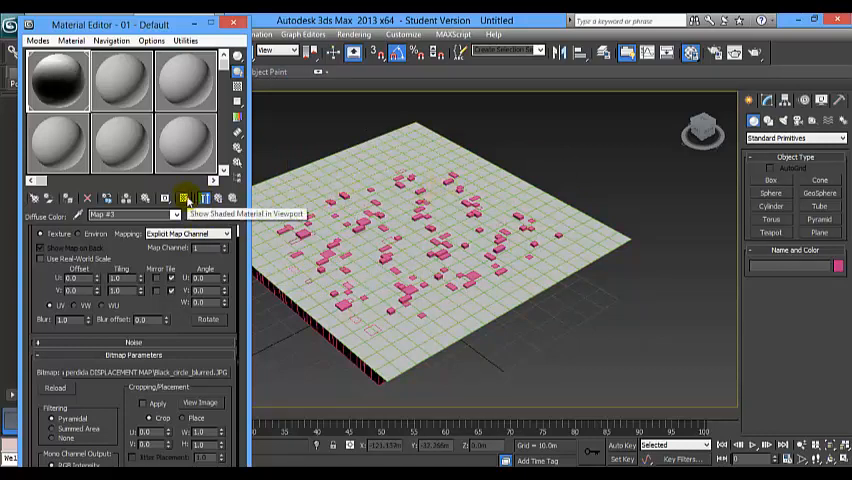
click(184, 196)
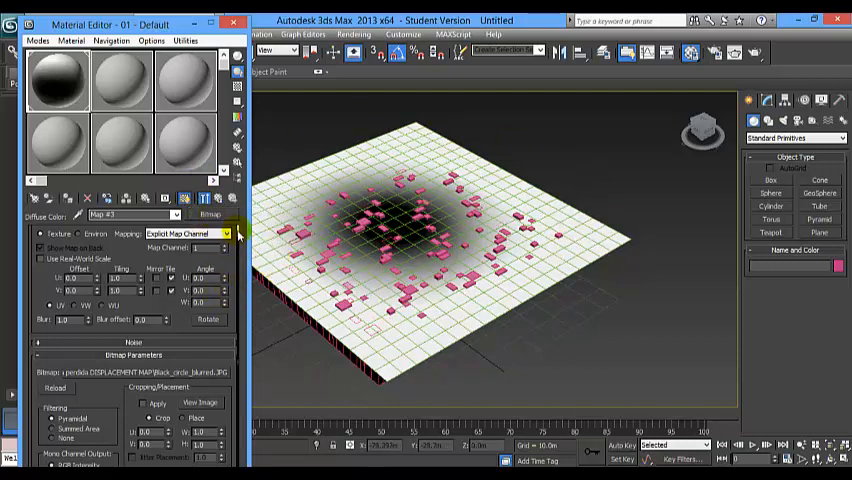
click(80, 248)
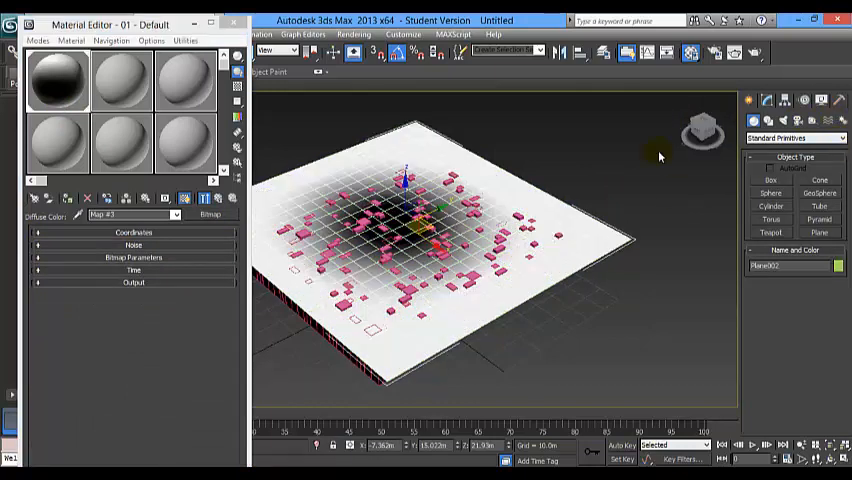
Step: Add a UVW Map modifier to the plane, then stack a Displace modifier above it
click(764, 100)
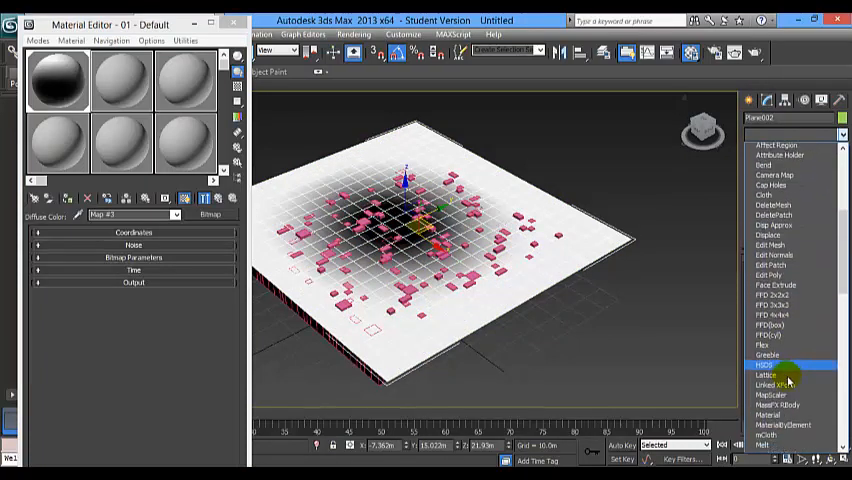
scroll(down, 3)
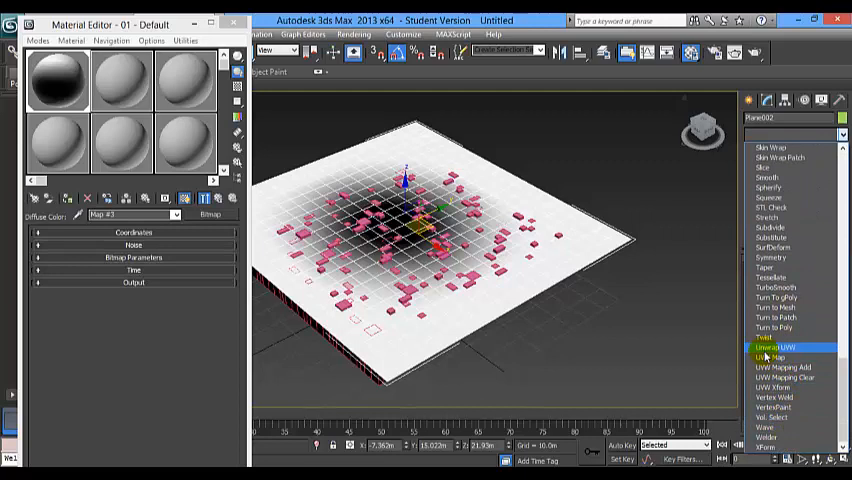
click(774, 356)
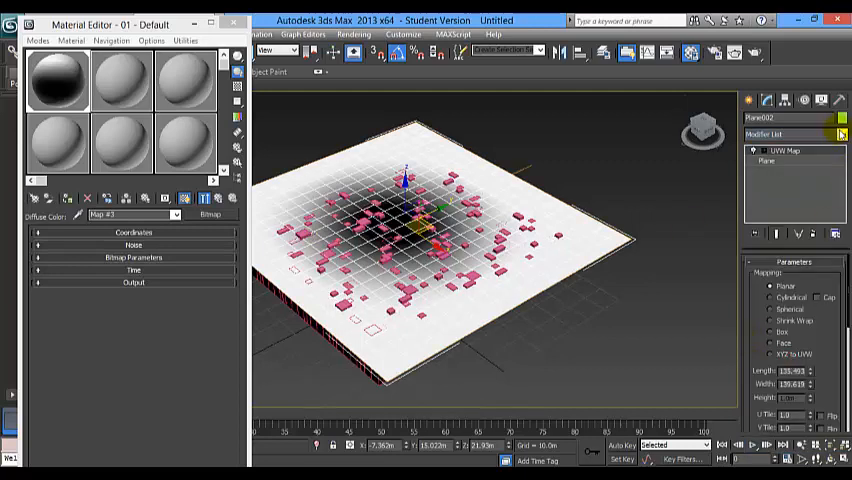
click(840, 134)
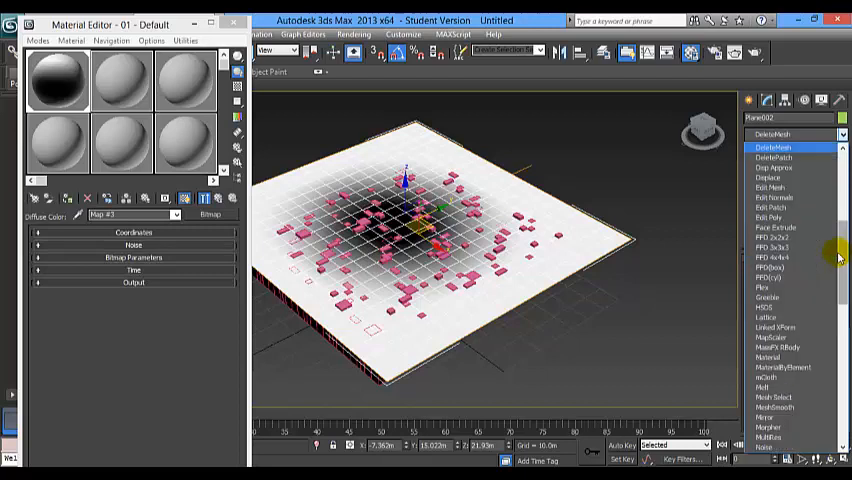
click(776, 178)
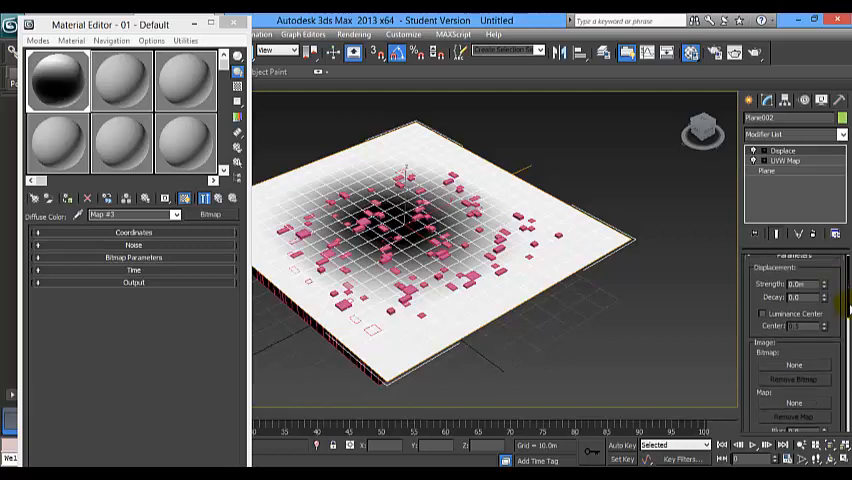
Step: Reuse the blurred circle map as the Displace modifier's image, shared as an Instance
scroll(down, 3)
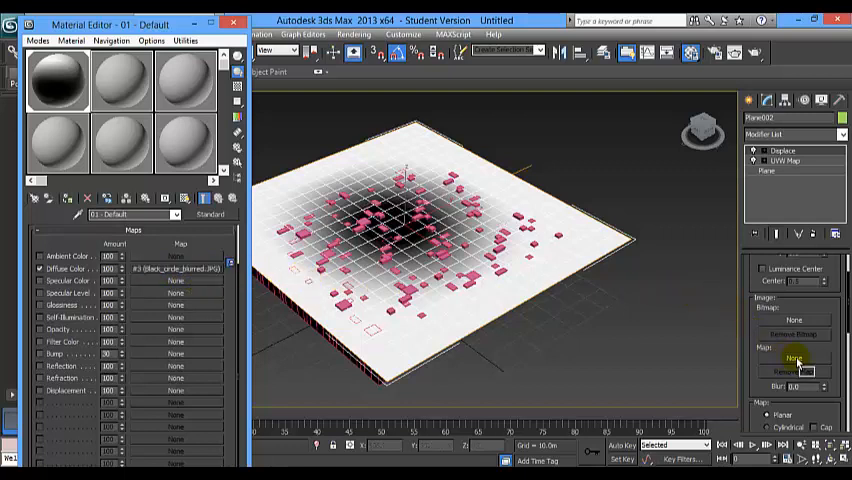
click(792, 358)
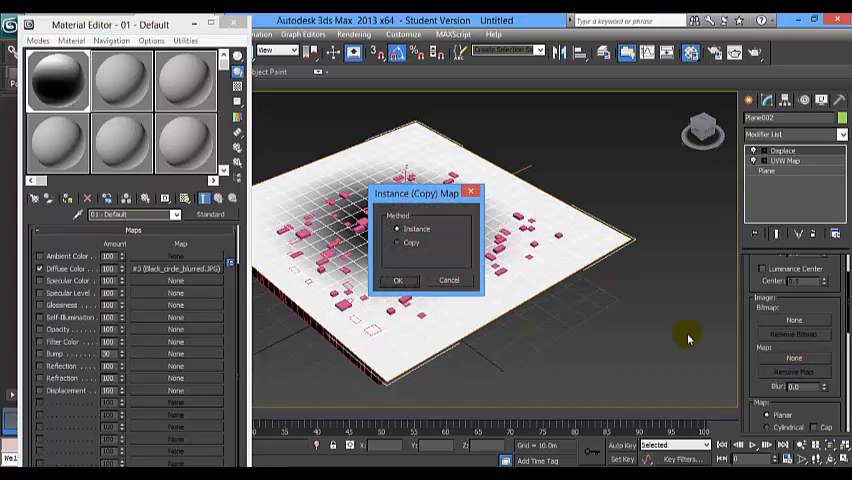
click(400, 280)
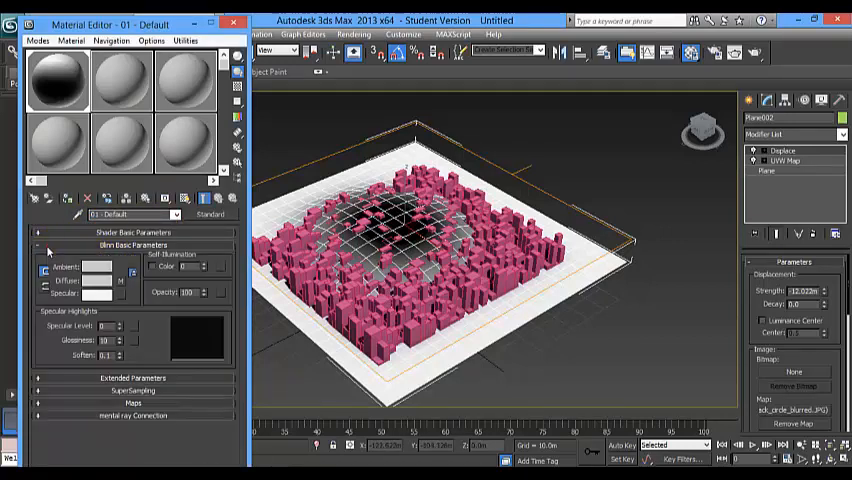
Step: Select the Greeble tower city and close the Material Editor
click(204, 290)
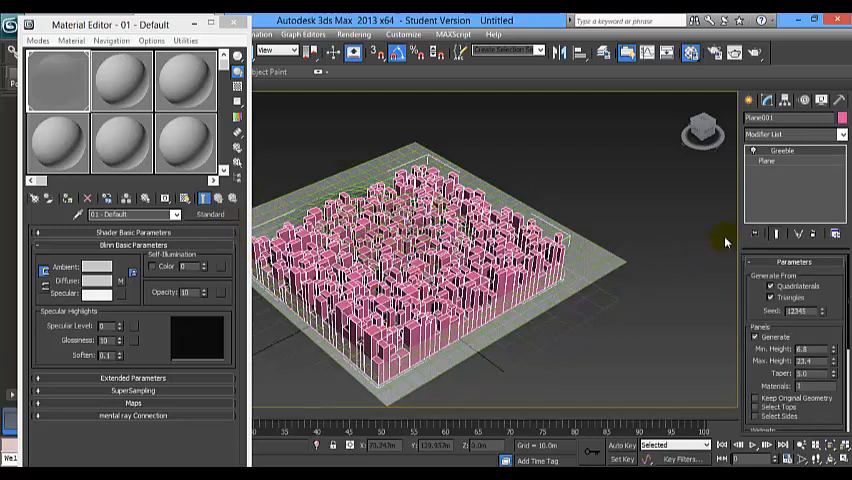
click(416, 304)
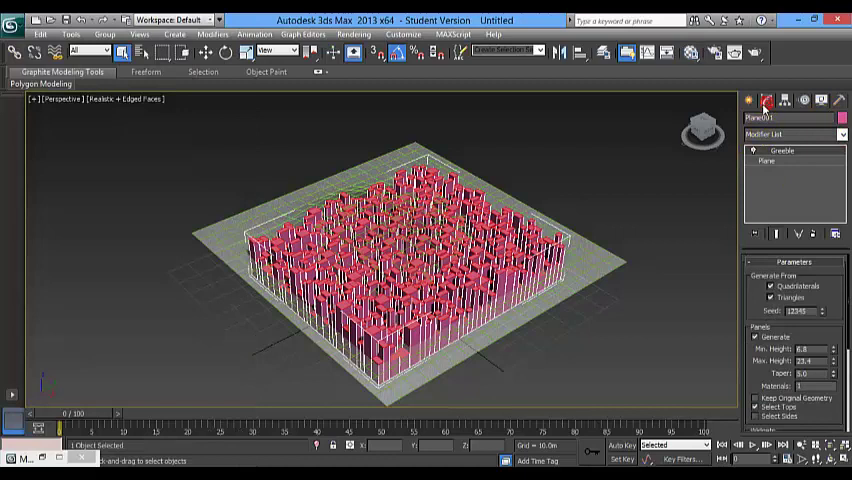
Step: Place a Conform space warp and pick the displaced plane as its target surface
click(748, 100)
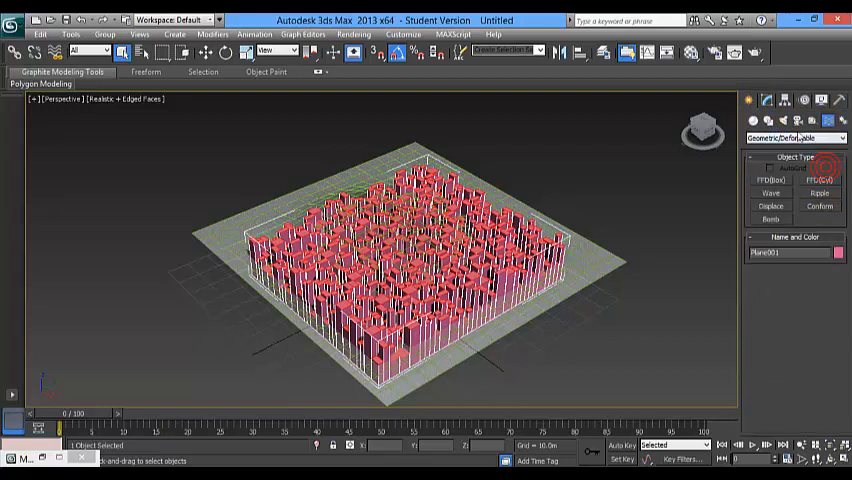
click(820, 206)
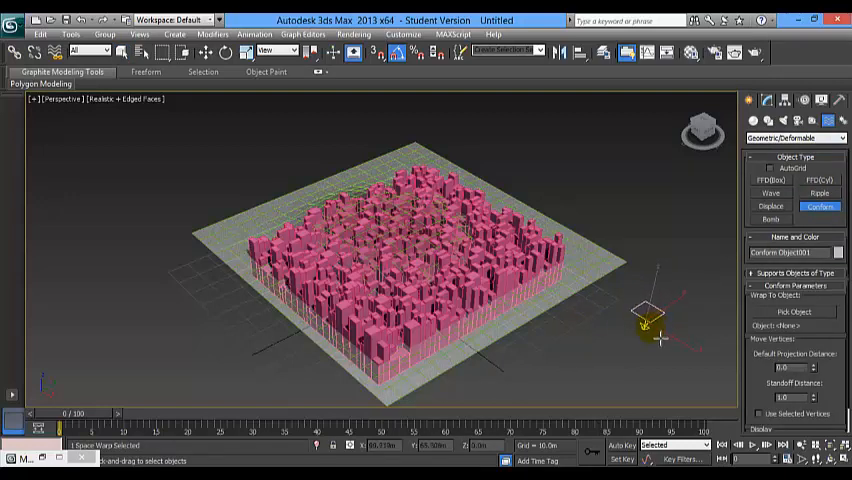
click(792, 312)
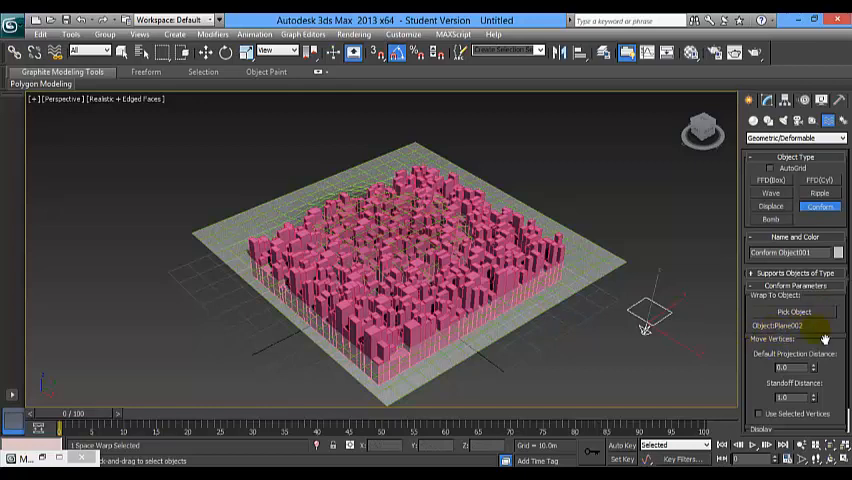
click(504, 264)
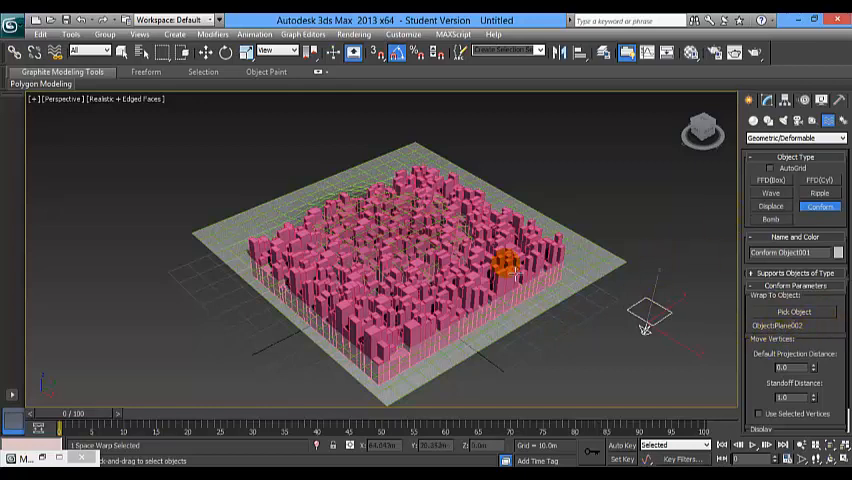
mouse_move(54, 52)
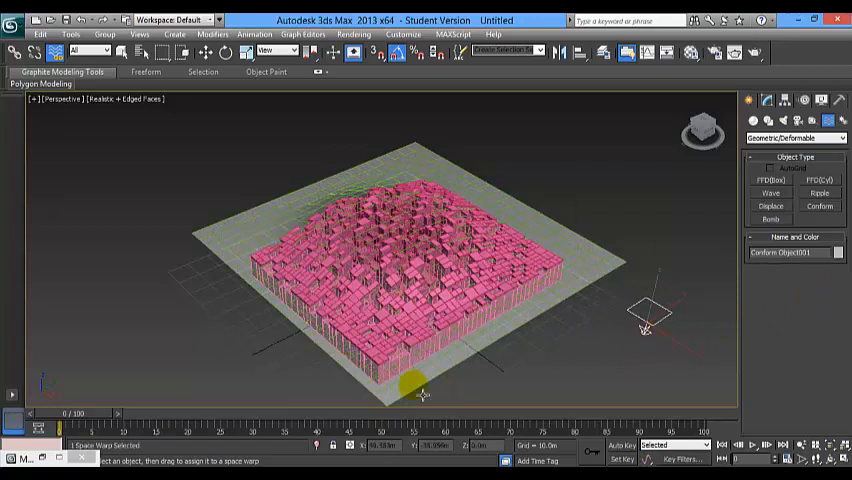
mouse_move(318, 160)
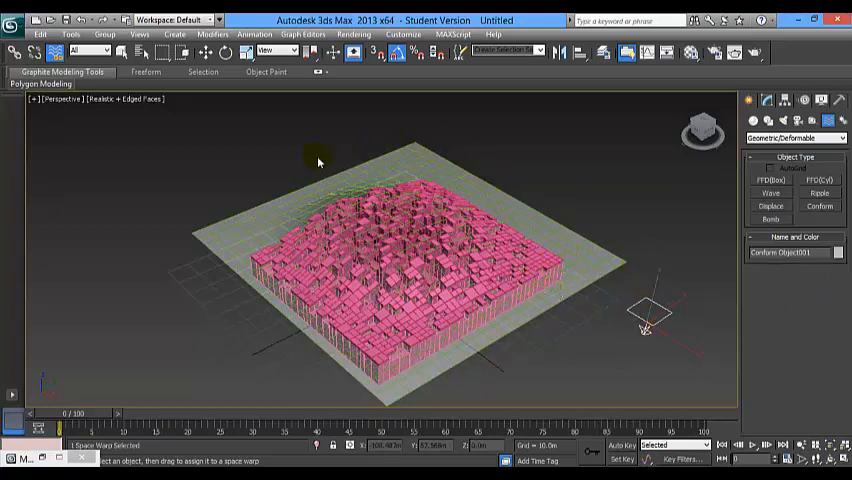